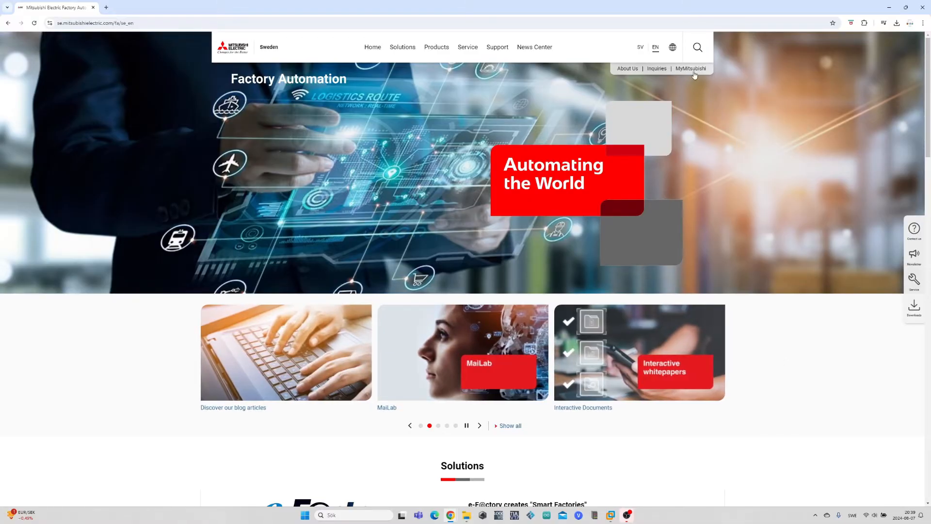
Sign in to the MyMitsubishi account and return to the Factory Automation home page.
left_click(691, 68)
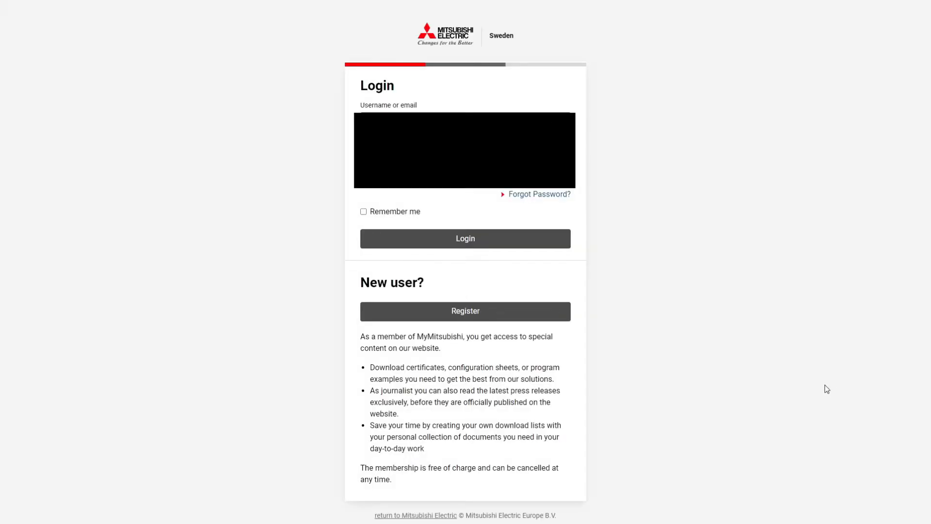
mouse_move(492, 249)
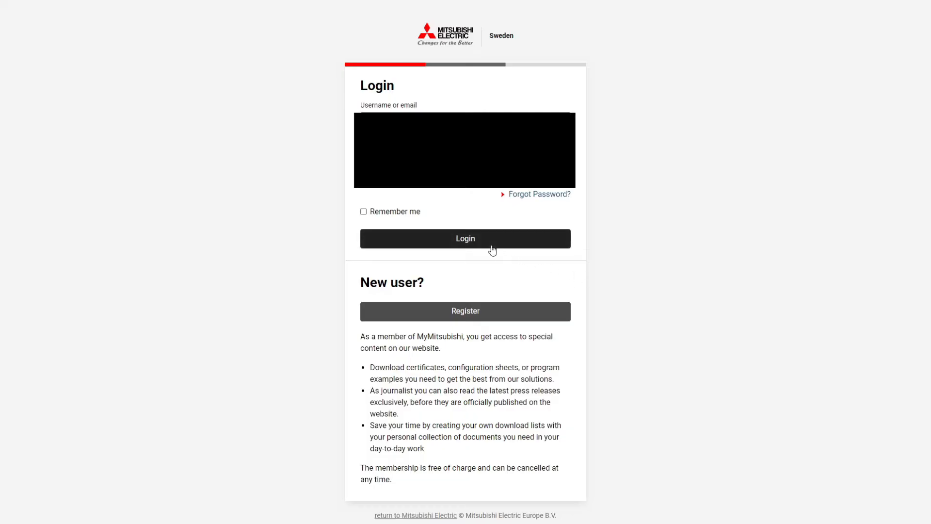
left_click(465, 239)
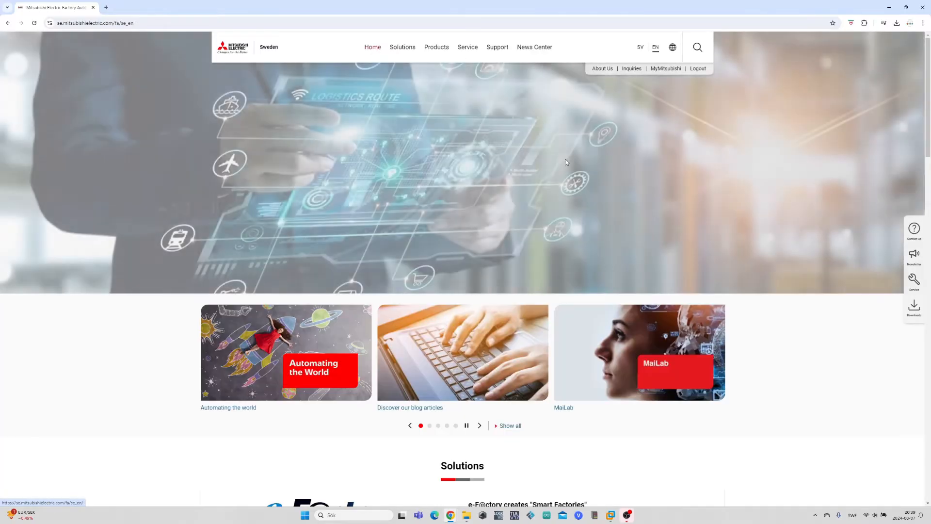
Search the site for 'gx' and switch to Advanced search to list GX Works3 downloads.
left_click(697, 47)
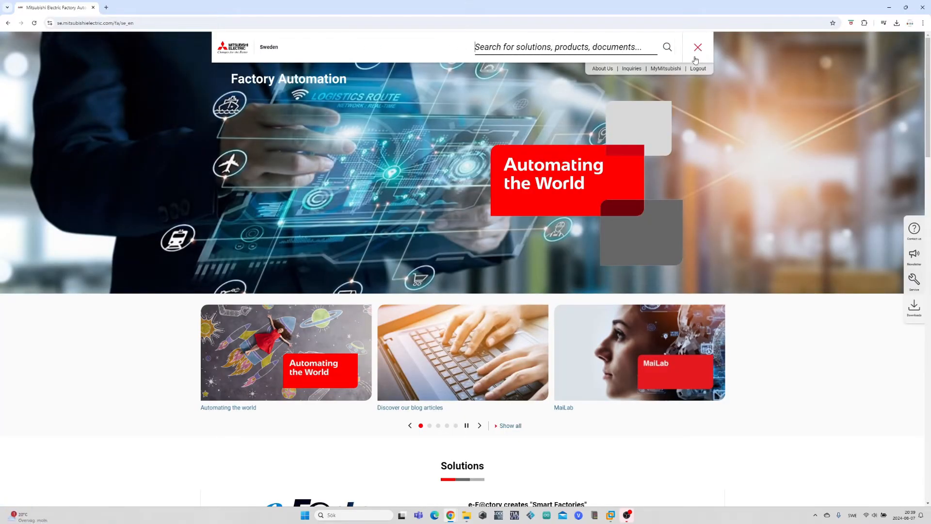
type("gx")
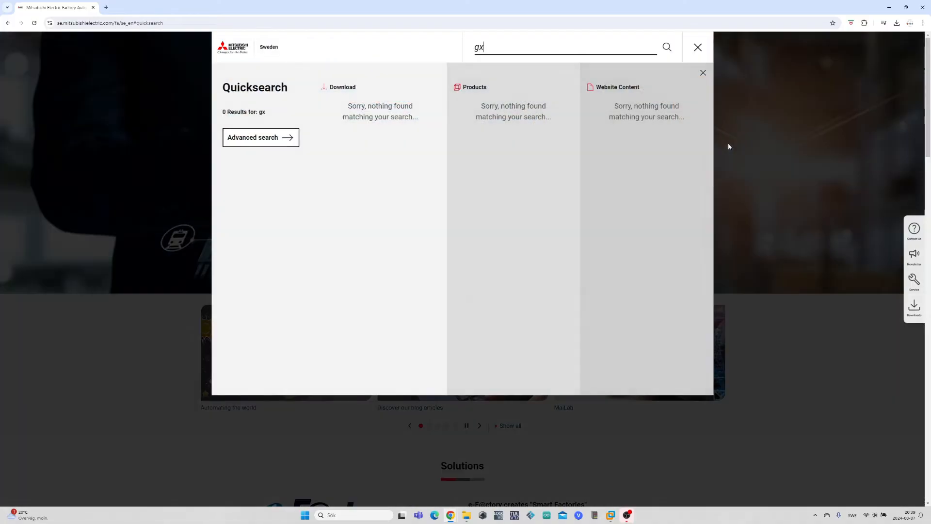
left_click(260, 137)
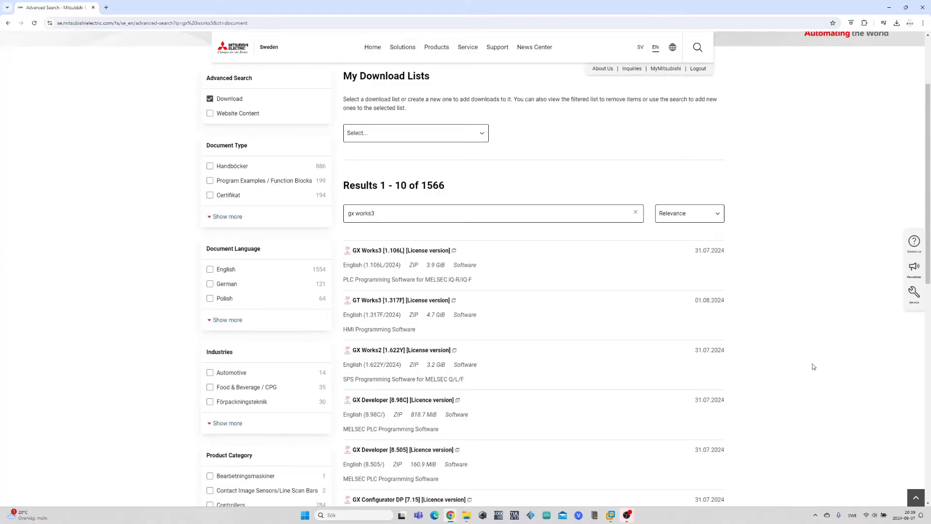
mouse_move(422, 253)
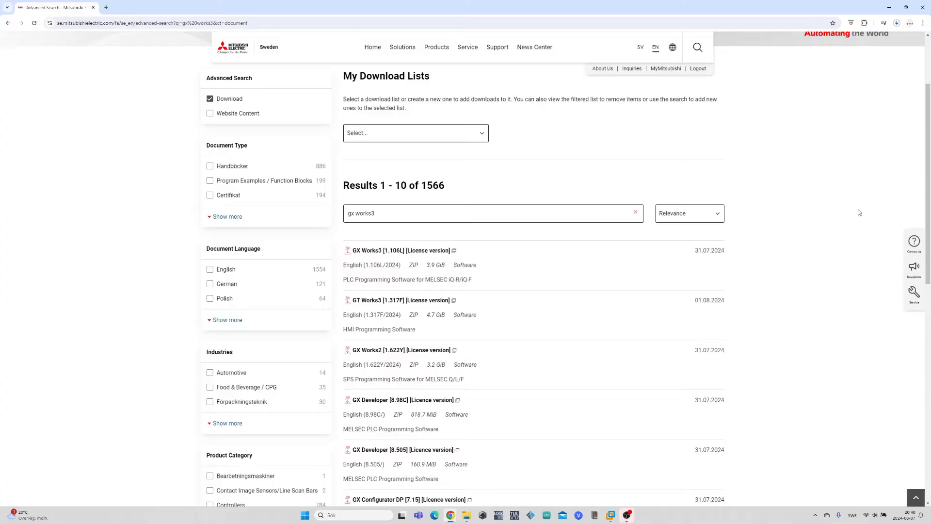
mouse_move(861, 210)
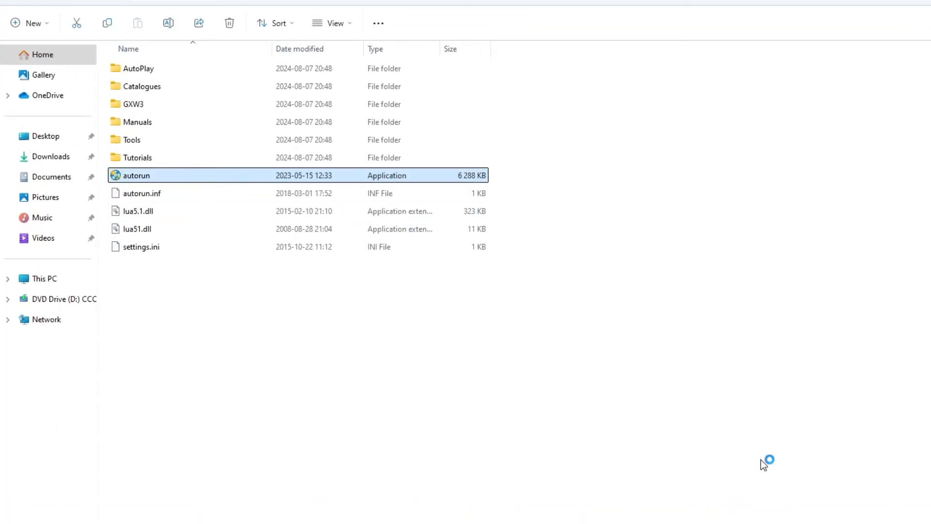
Launch the MELSOFT autorun, acknowledge the .NET Framework 3.5 warning and end the interrupted wizard.
double_click(136, 175)
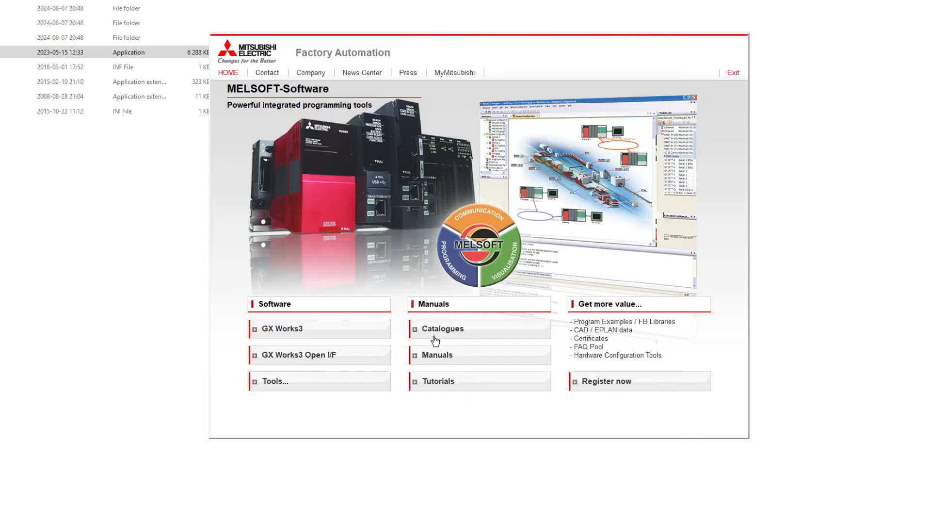
mouse_move(301, 331)
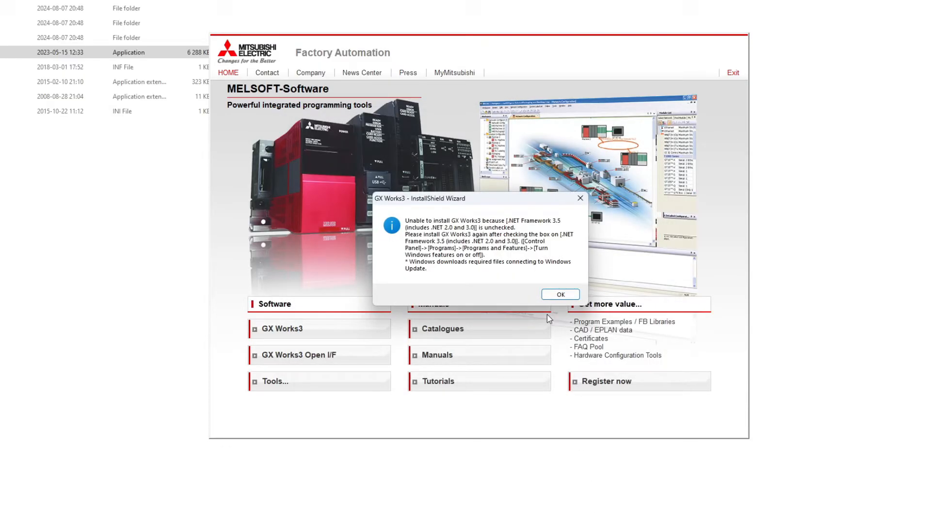
left_click(560, 294)
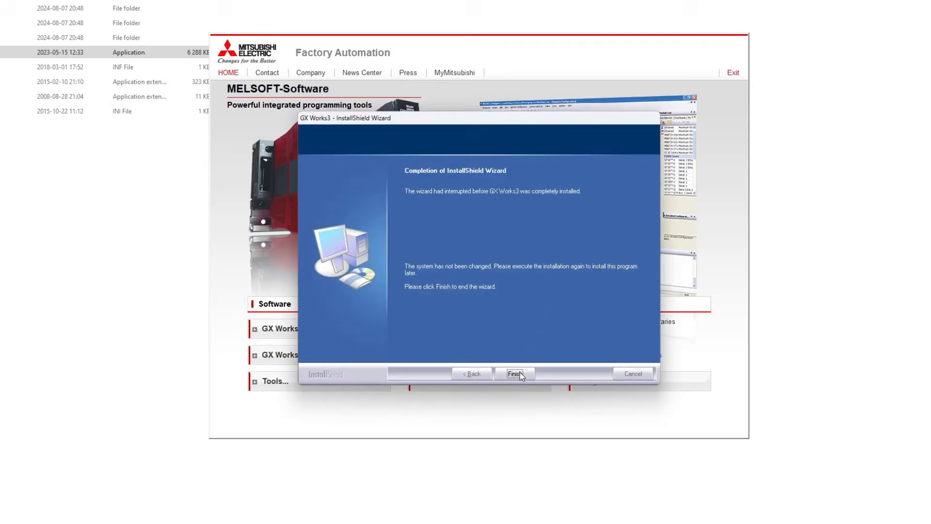
left_click(515, 374)
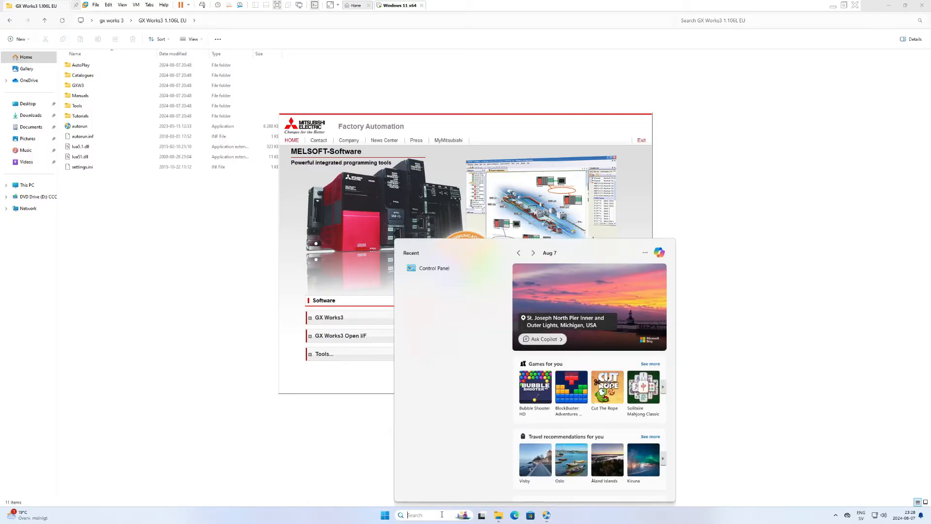
Reach 'Turn Windows features on or off' through Control Panel > Programs and Features.
left_click(434, 268)
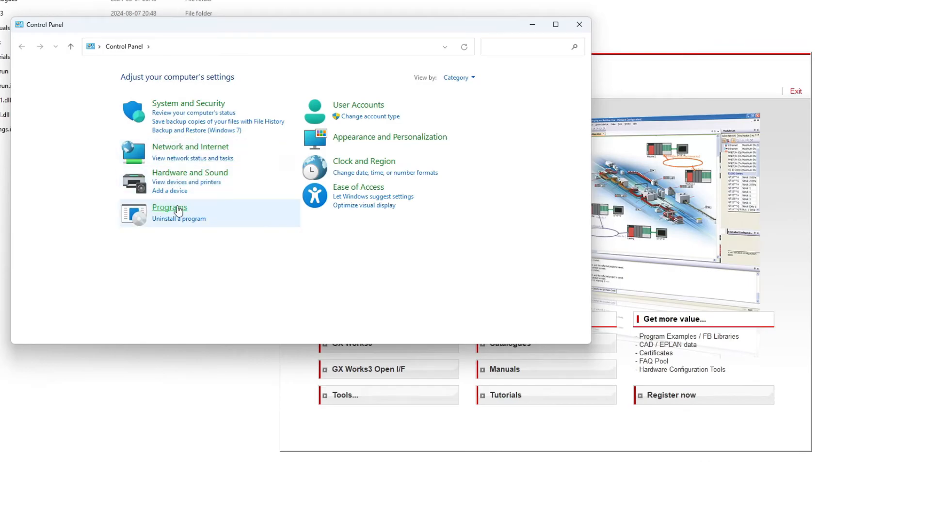
left_click(170, 207)
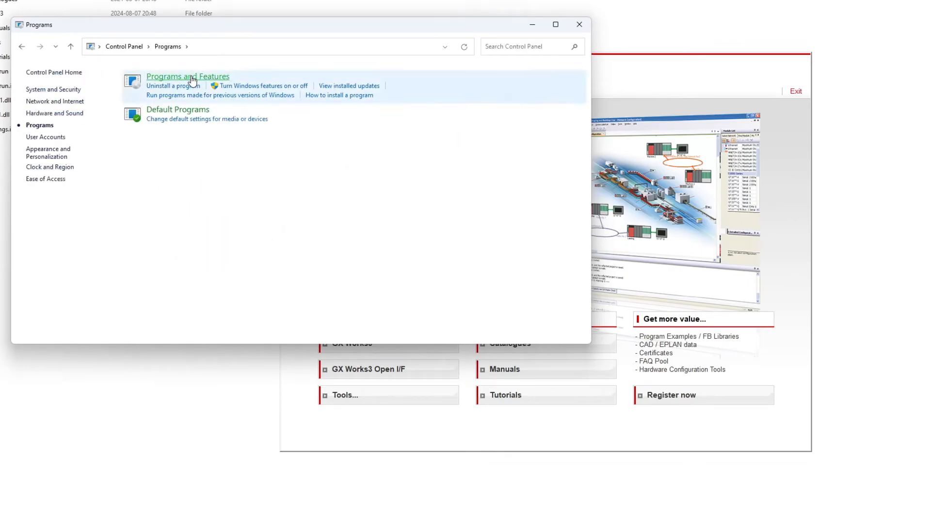
left_click(188, 76)
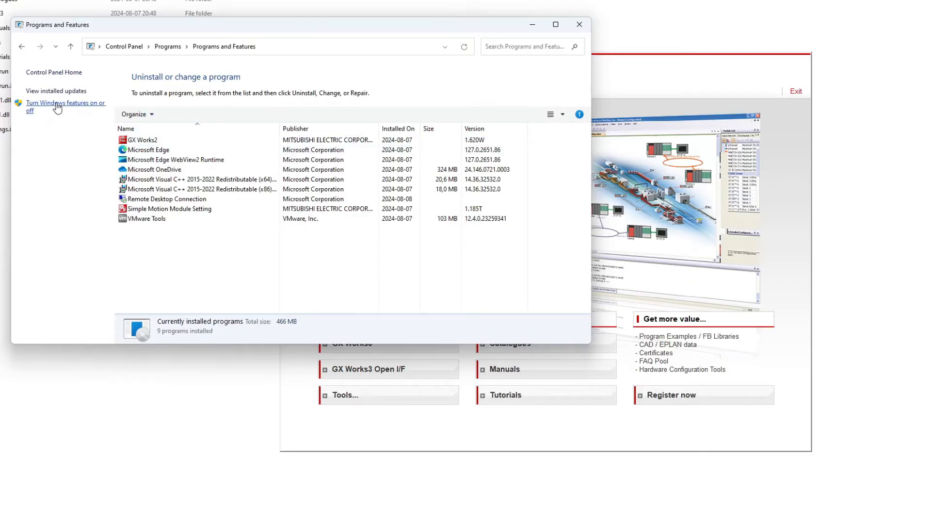
left_click(58, 103)
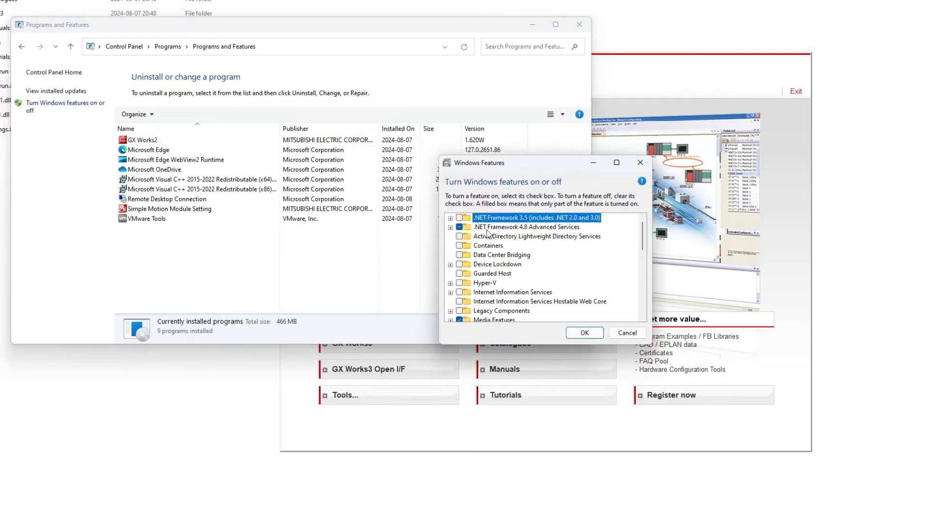
Enable .NET Framework 3.5, let Windows Update fetch its files, and close Control Panel.
left_click(585, 333)
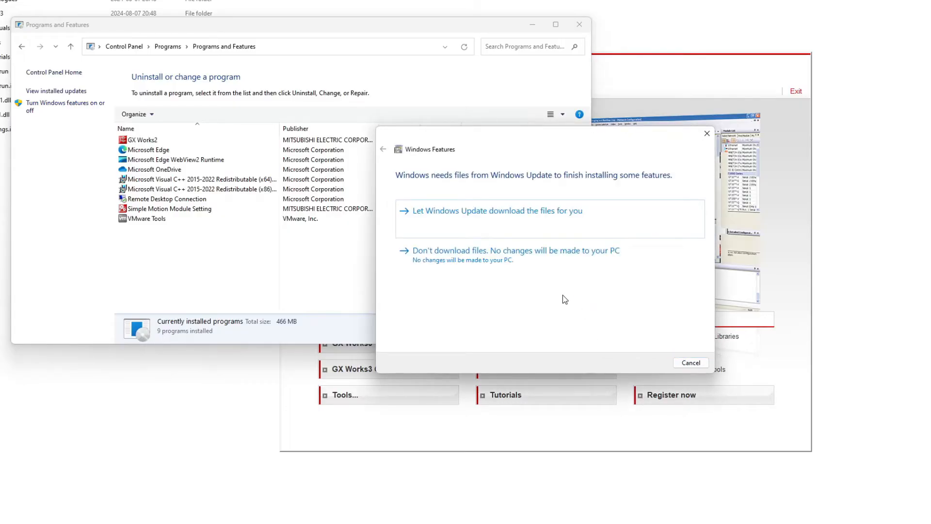
left_click(497, 211)
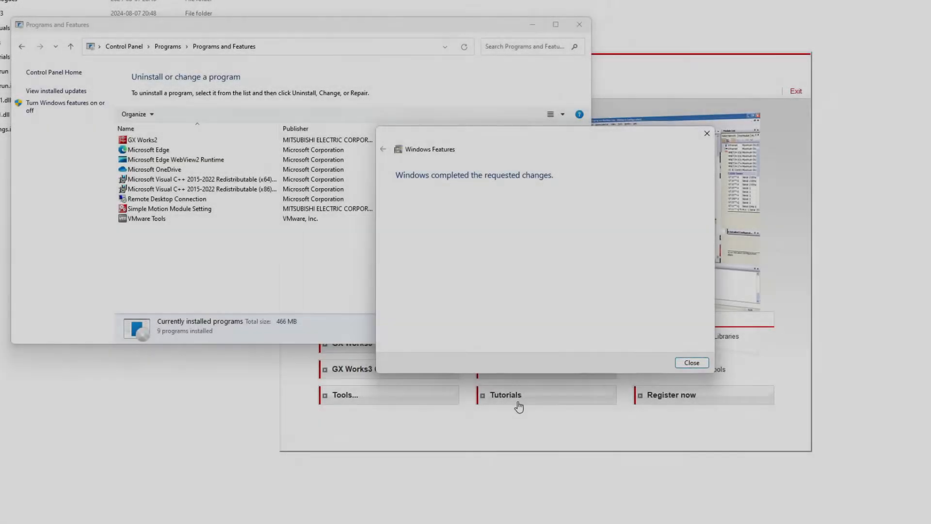
left_click(692, 362)
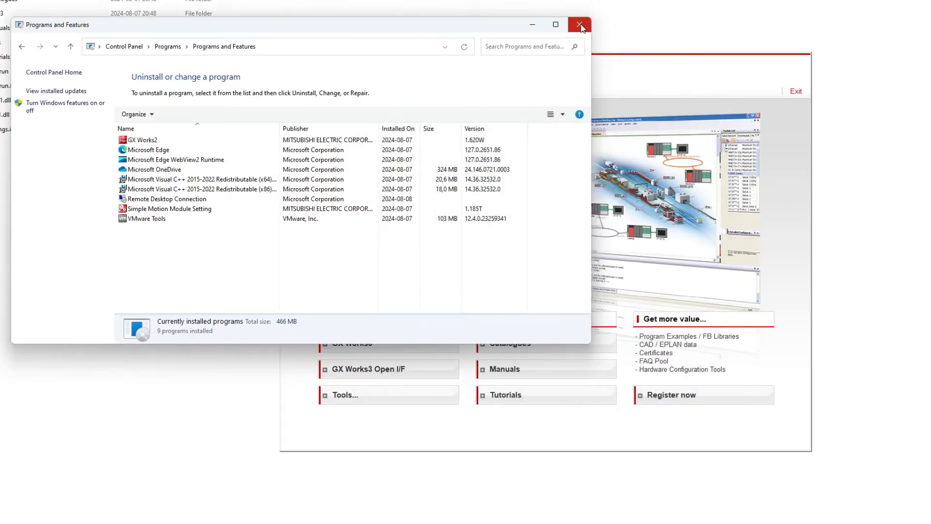
left_click(579, 24)
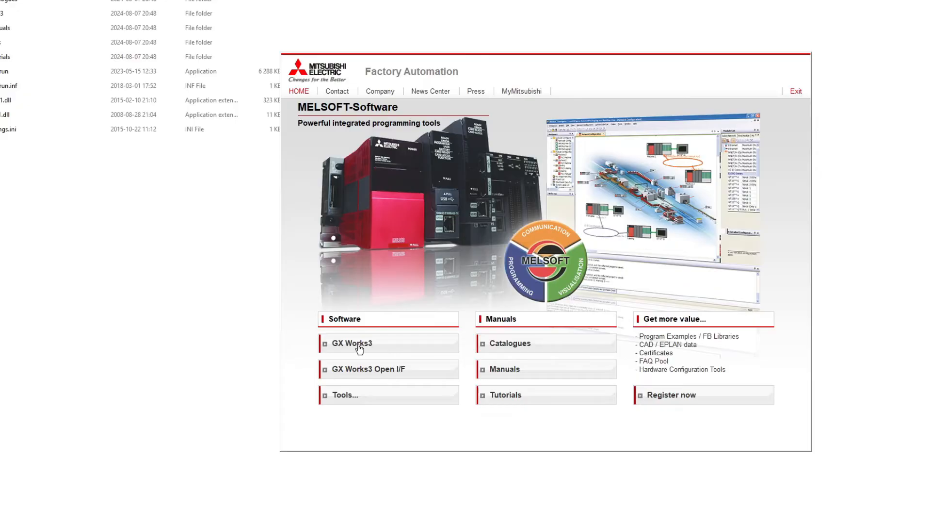
mouse_move(364, 347)
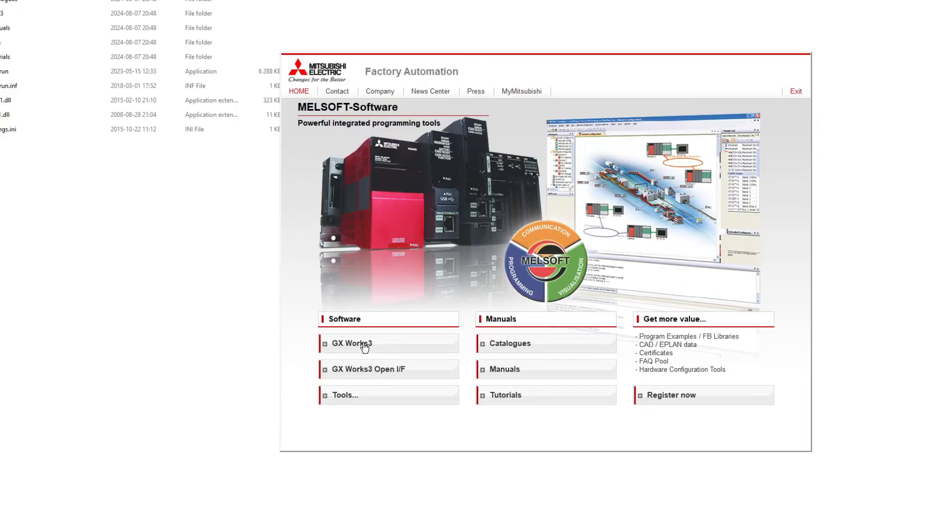
Start GX Works3 setup, accept the close-other-applications warning and pass the Welcome page.
left_click(365, 343)
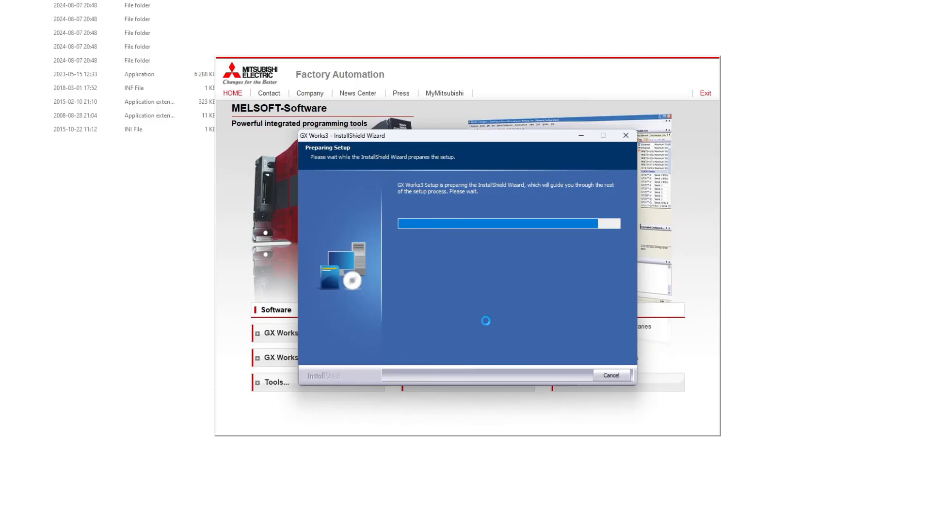
mouse_move(489, 325)
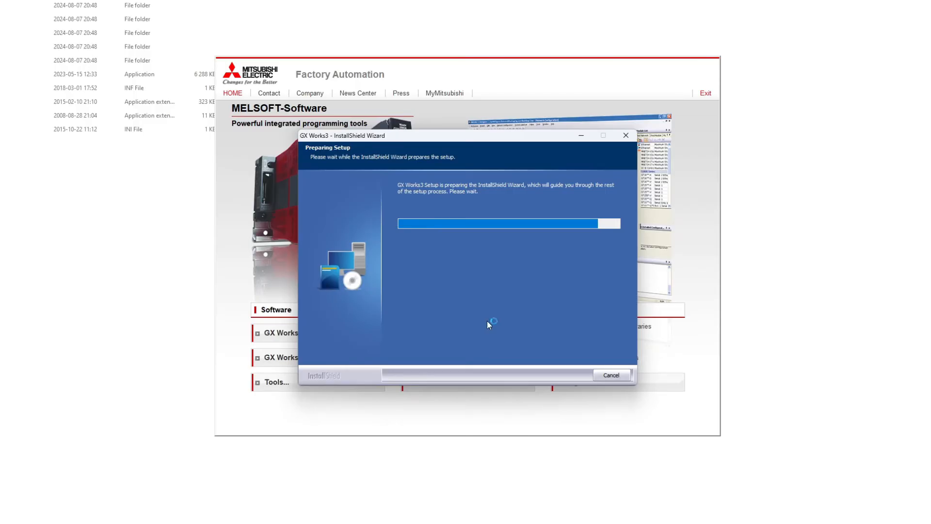
mouse_move(508, 321)
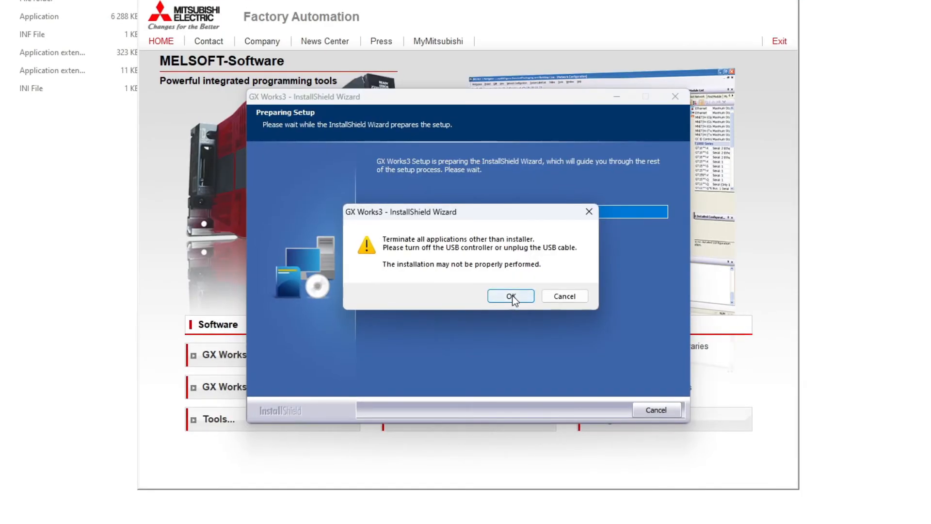
left_click(511, 296)
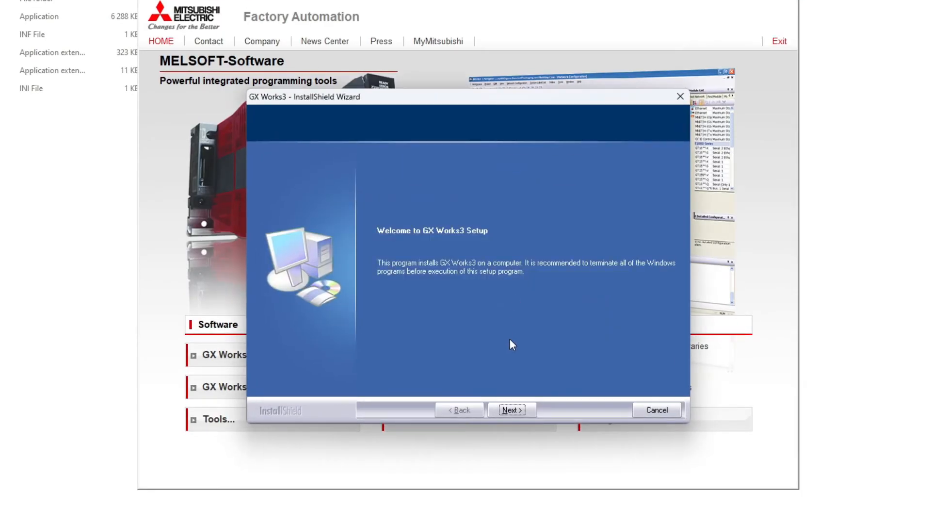
left_click(512, 409)
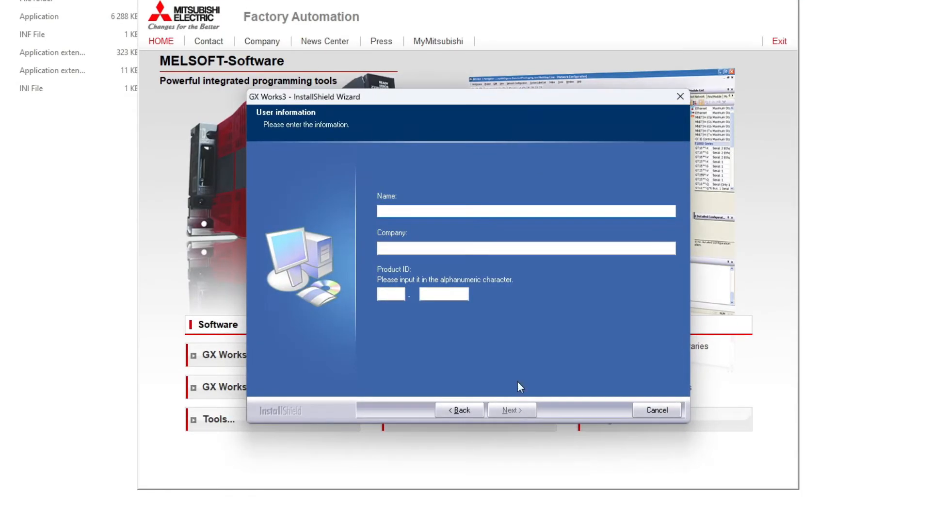
Enter 'Test' as name and company with the product ID and continue to software selection.
type("Test")
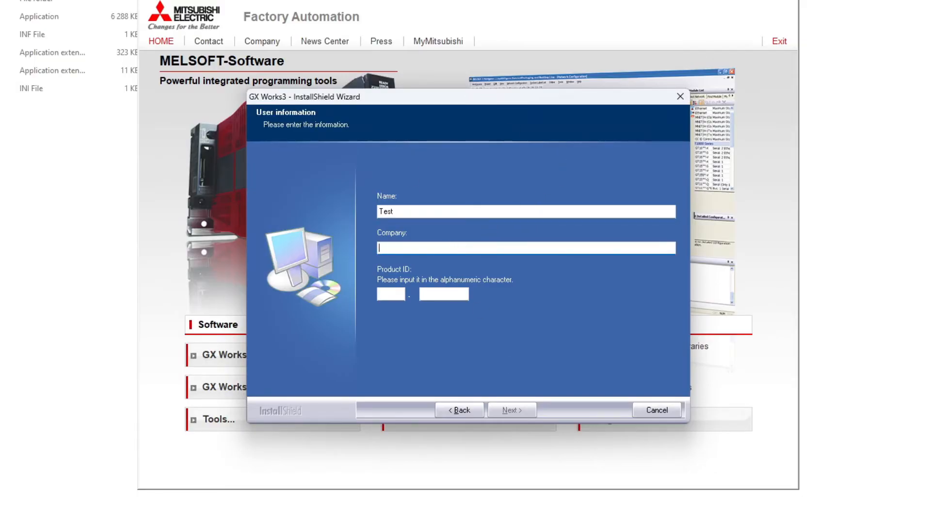
type("Test")
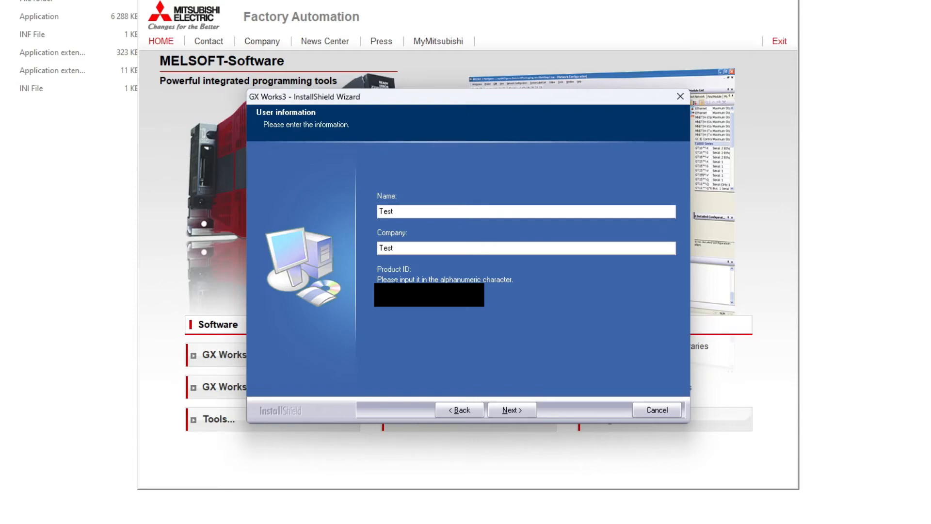
left_click(512, 409)
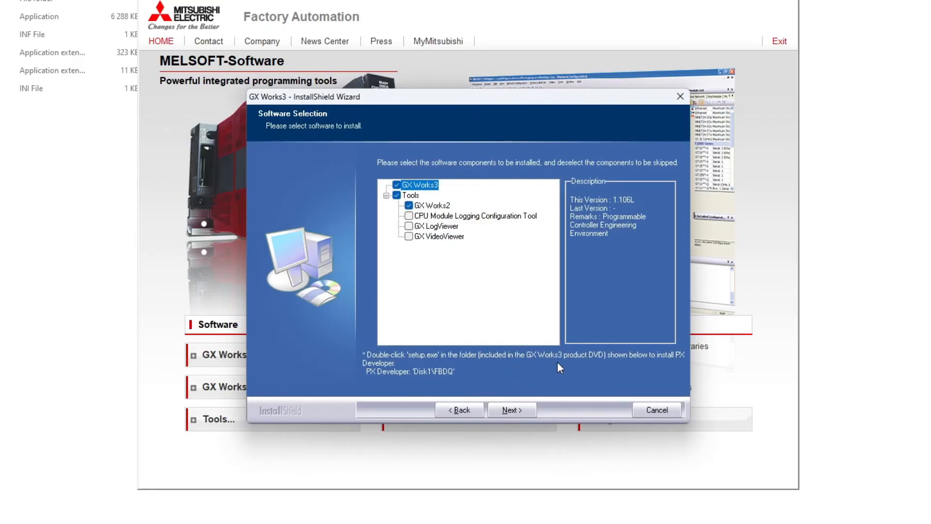
Accept the selected components and default folders, copy the files and pass the installation status summary.
left_click(512, 409)
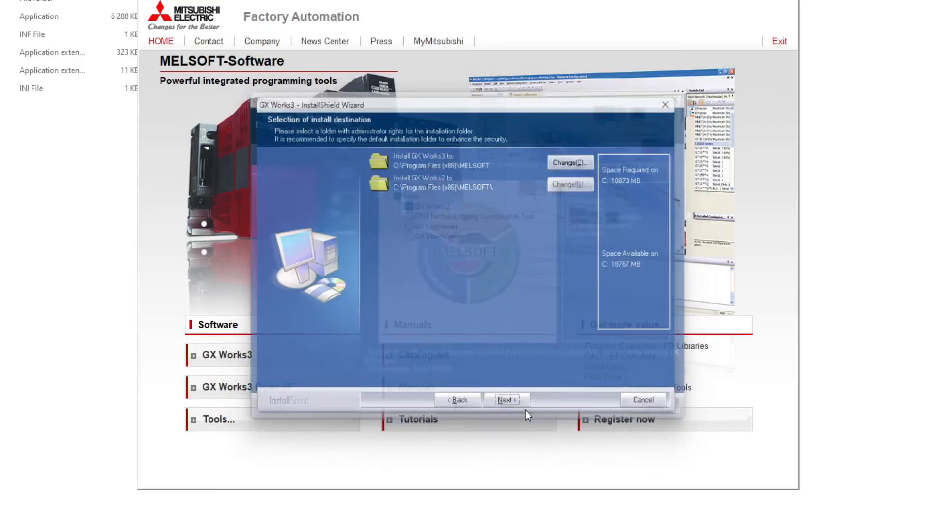
left_click(505, 399)
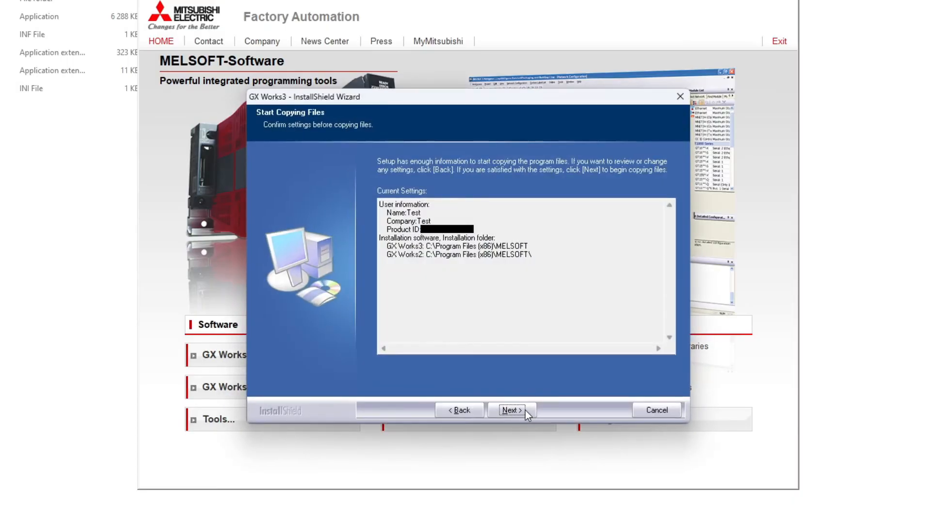
left_click(511, 410)
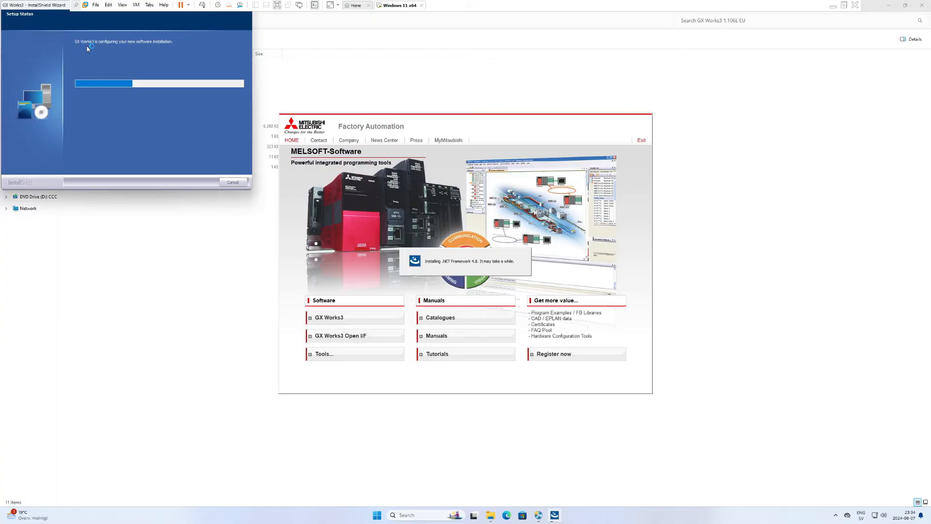
mouse_move(210, 147)
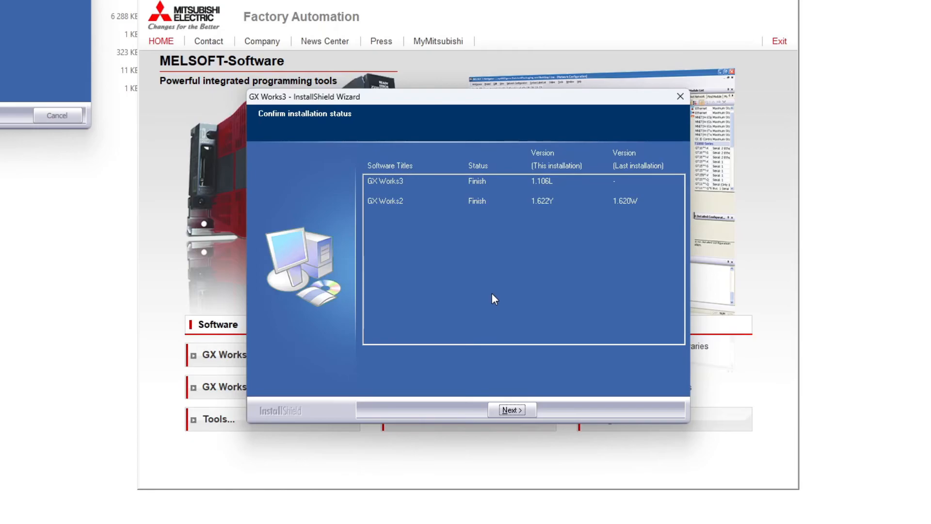
left_click(513, 410)
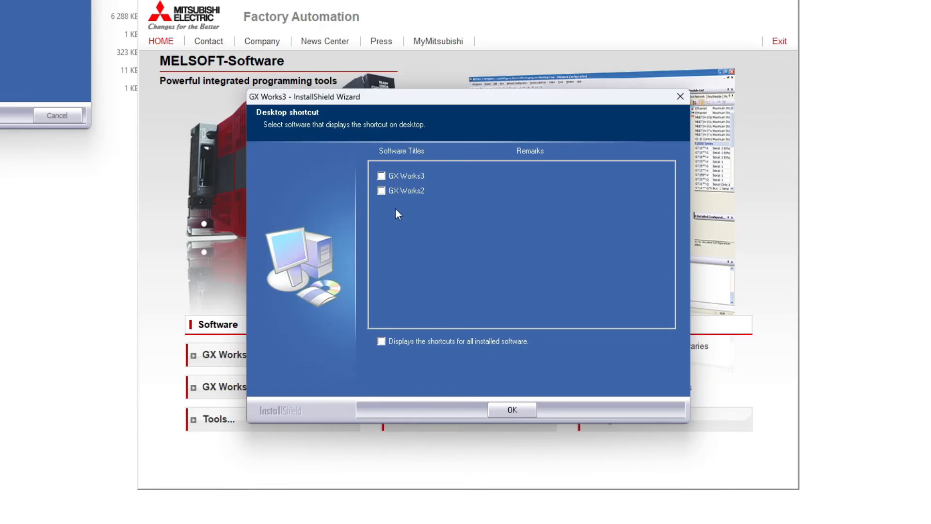
Choose desktop shortcuts for both GX Works3 and GX Works2.
left_click(381, 176)
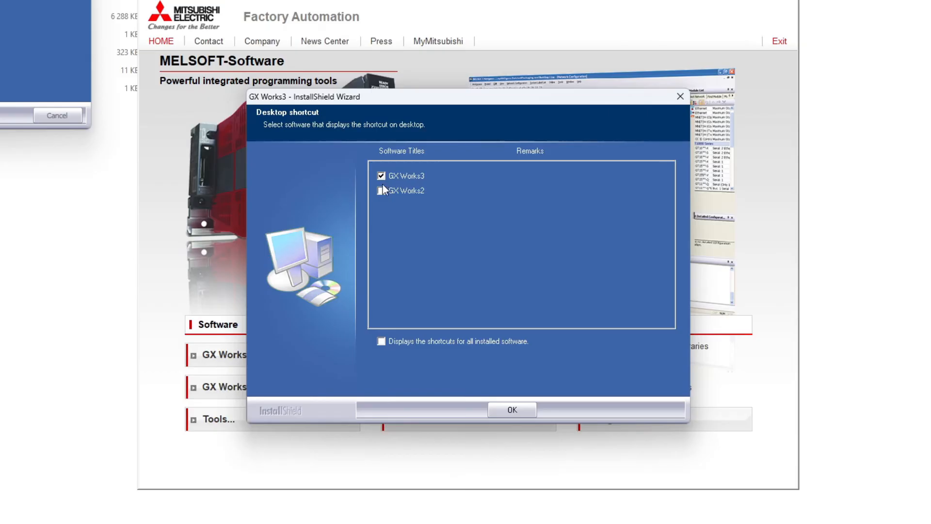
left_click(381, 191)
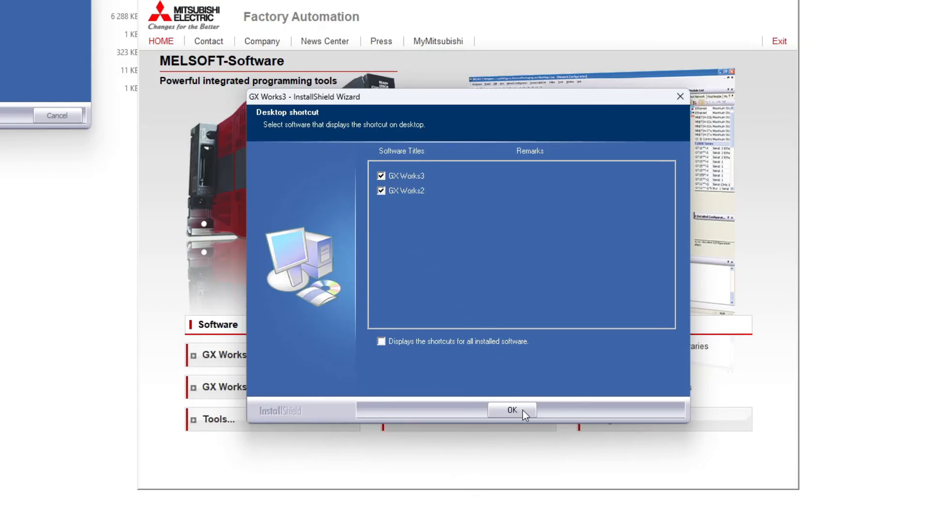
left_click(513, 410)
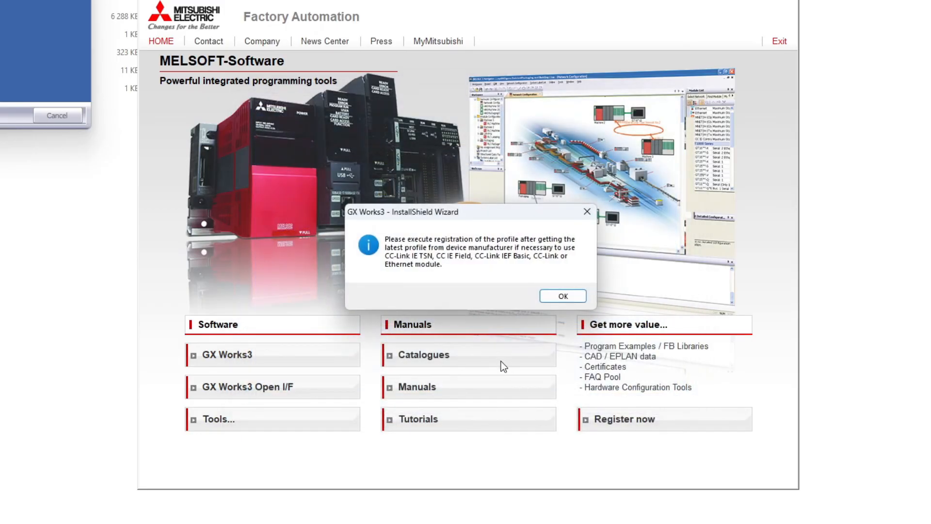
mouse_move(416, 271)
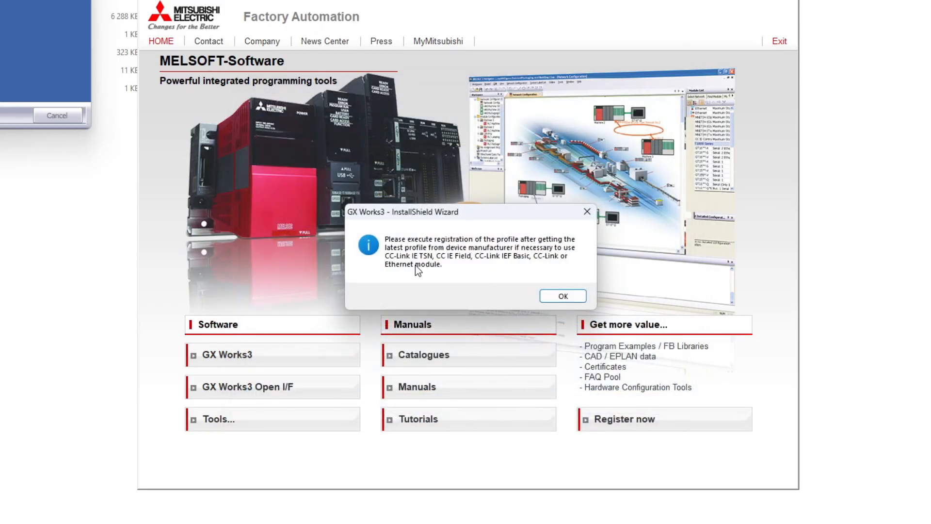
Dismiss the profile registration and FXCPU help notices and finish setup with a restart.
left_click(563, 296)
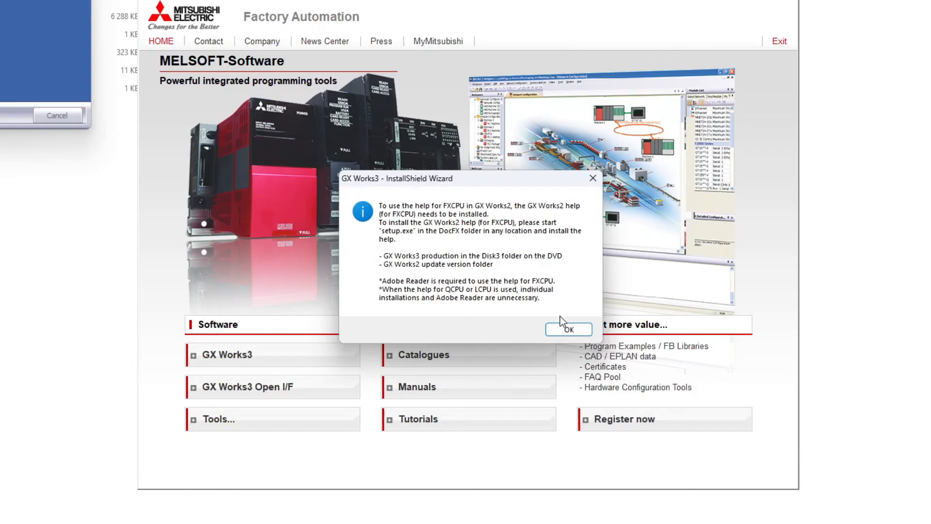
left_click(568, 329)
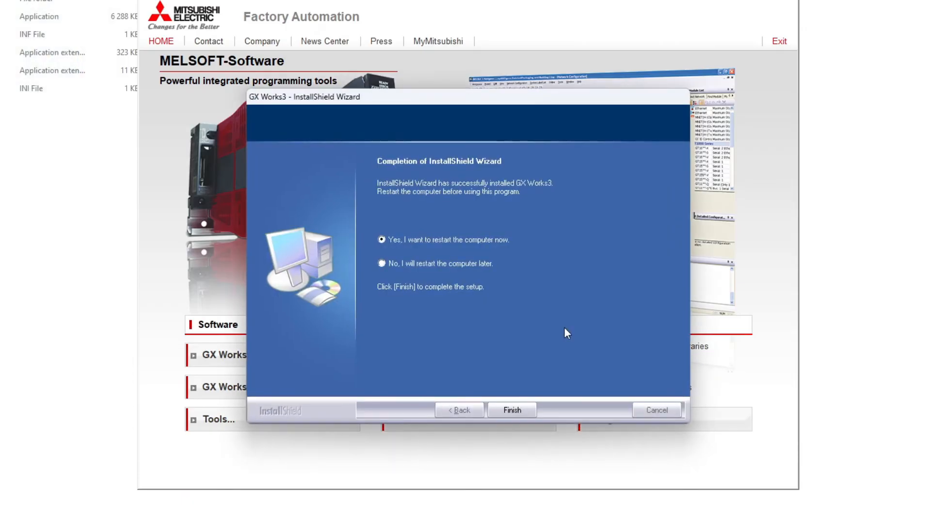
mouse_move(563, 357)
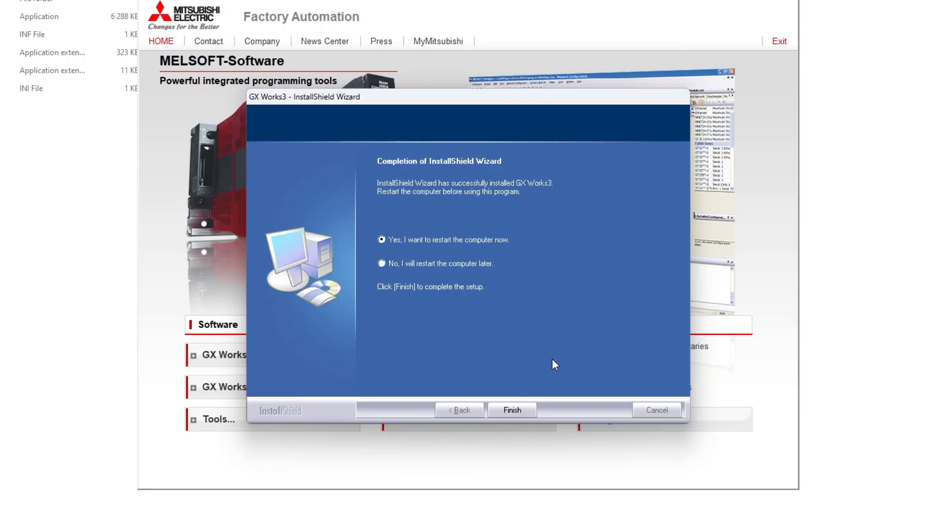
left_click(512, 410)
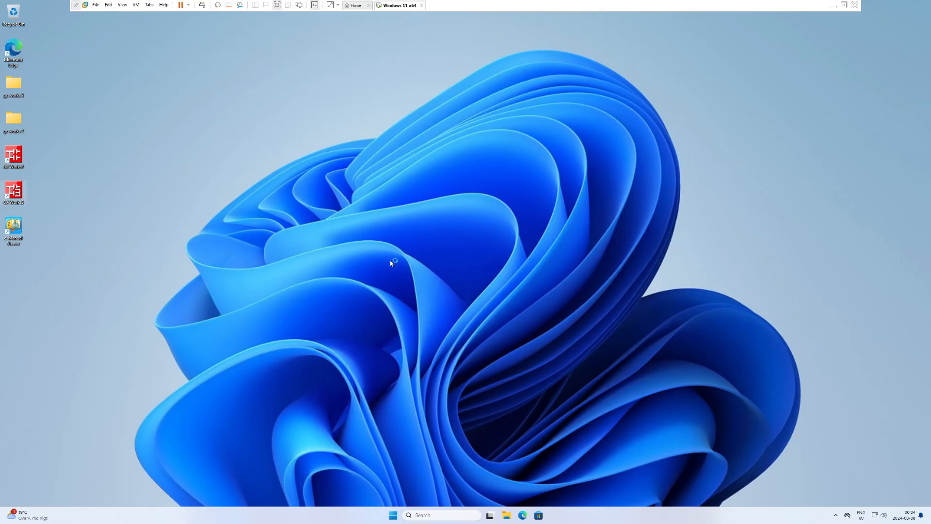
mouse_move(450, 279)
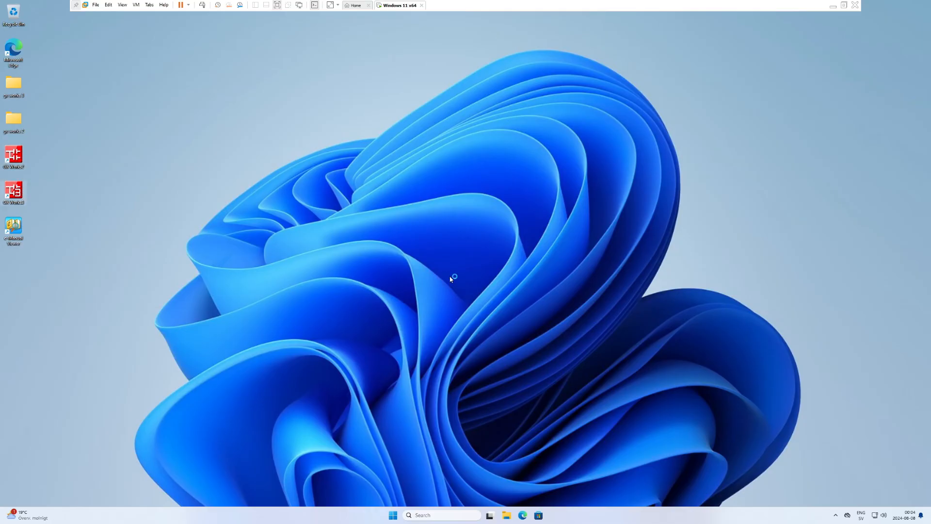